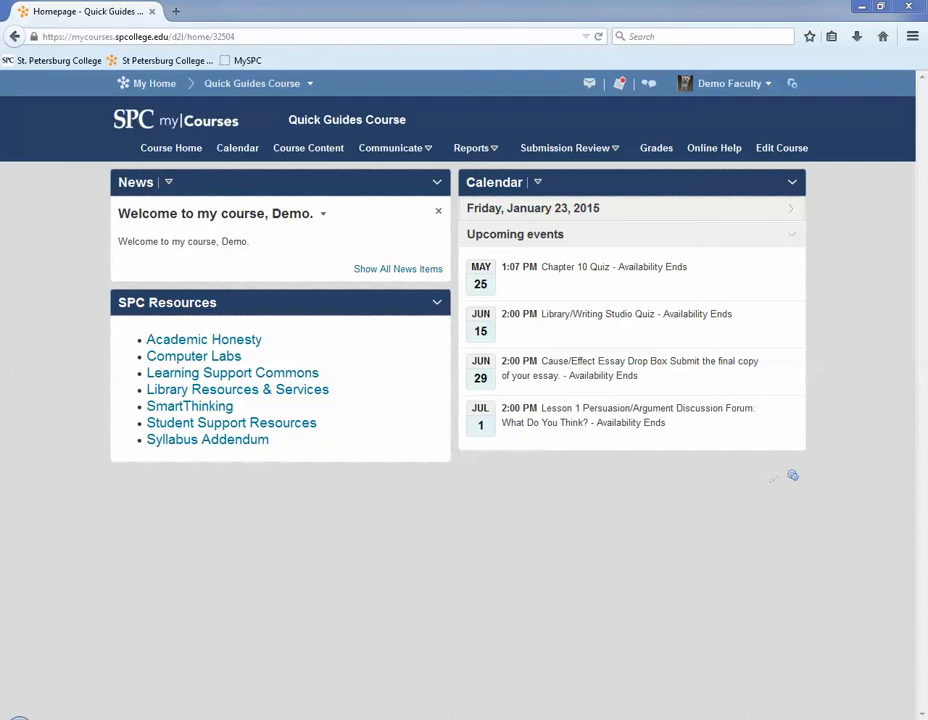
pyautogui.moveTo(565, 693)
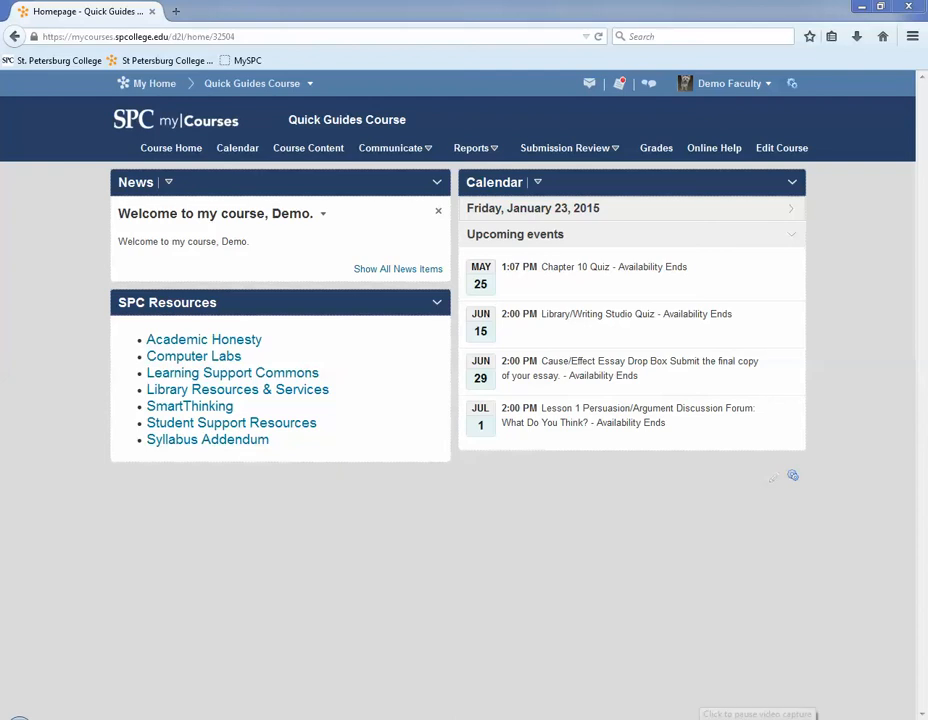
pyautogui.moveTo(585, 603)
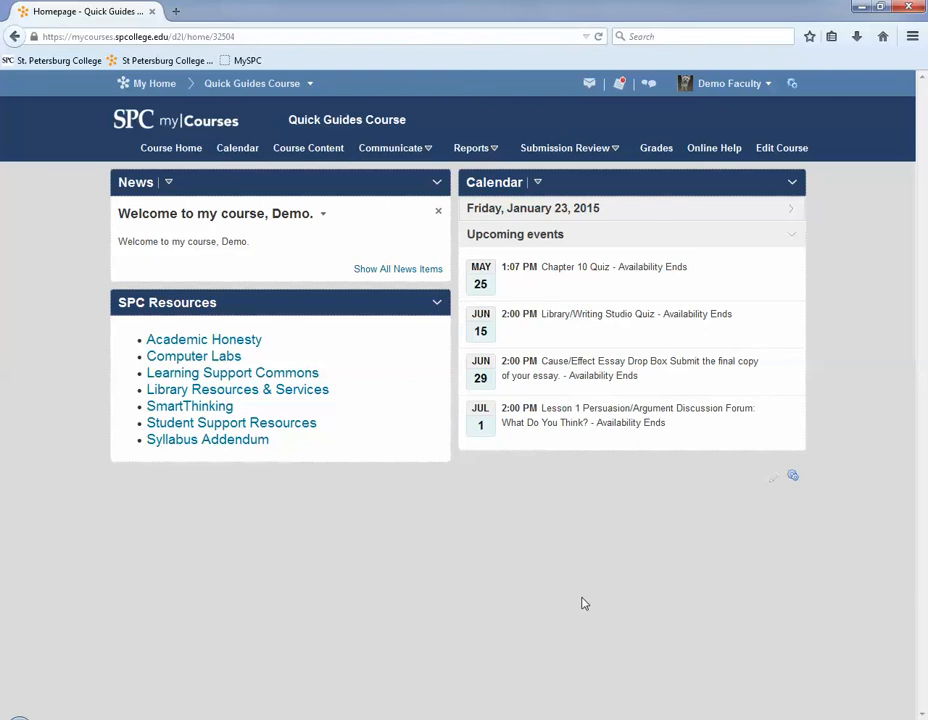
pyautogui.moveTo(575, 596)
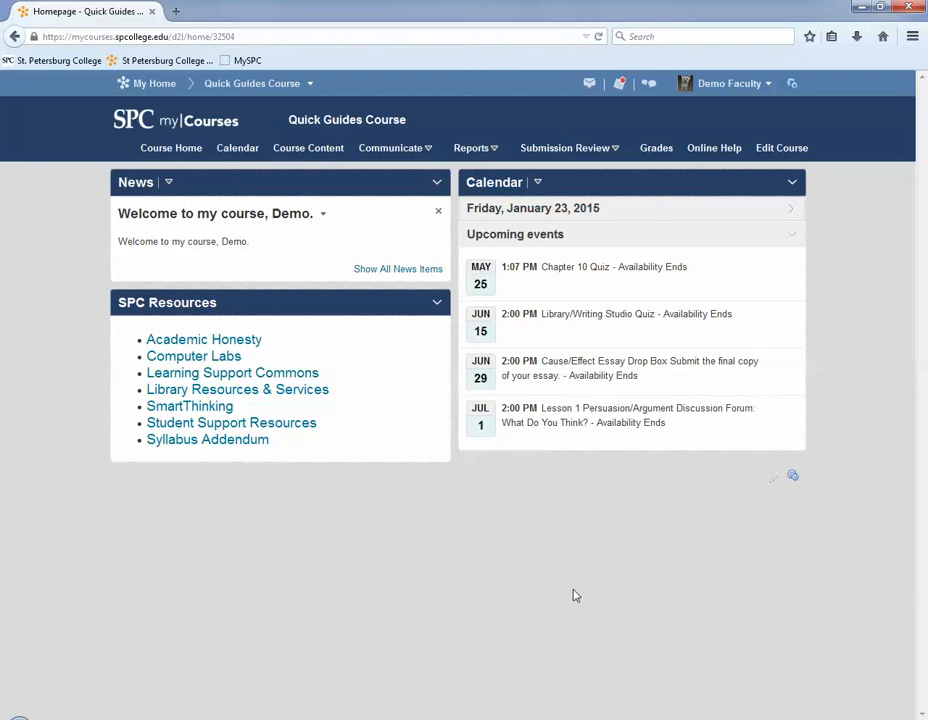
# - Go to the course's Dropbox folders via Submission Review and choose the Comparison or Contrast Essay folder
pyautogui.click(565, 147)
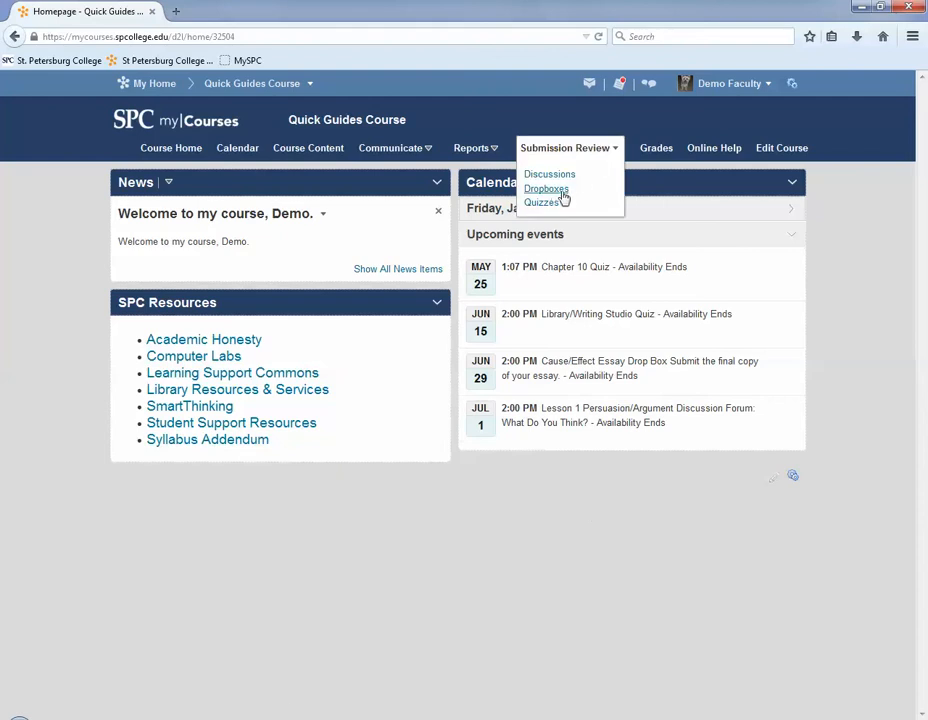
pyautogui.click(546, 189)
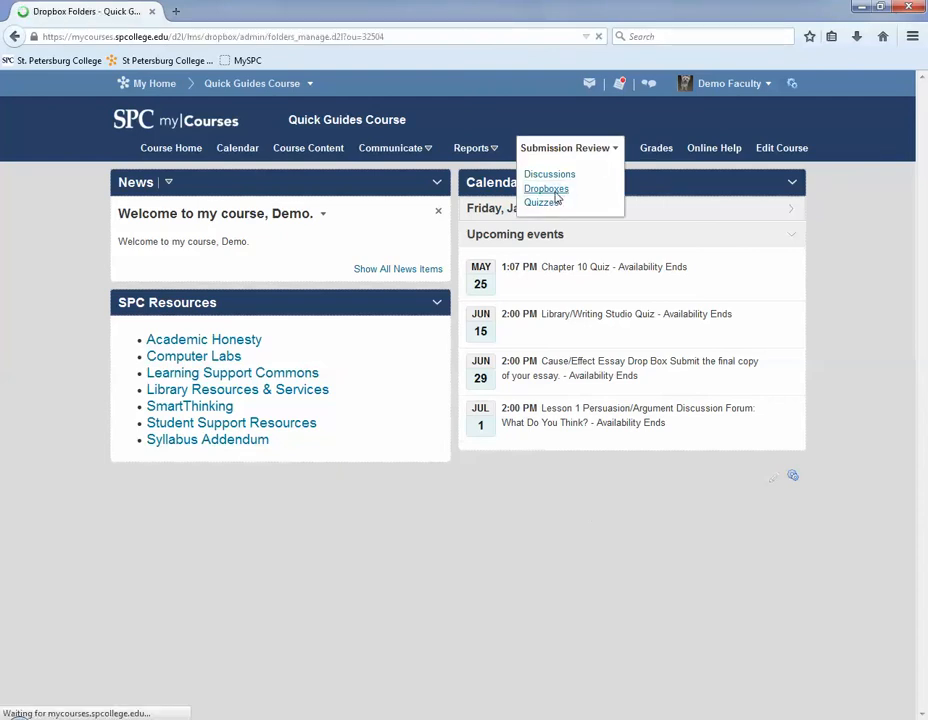
pyautogui.click(546, 189)
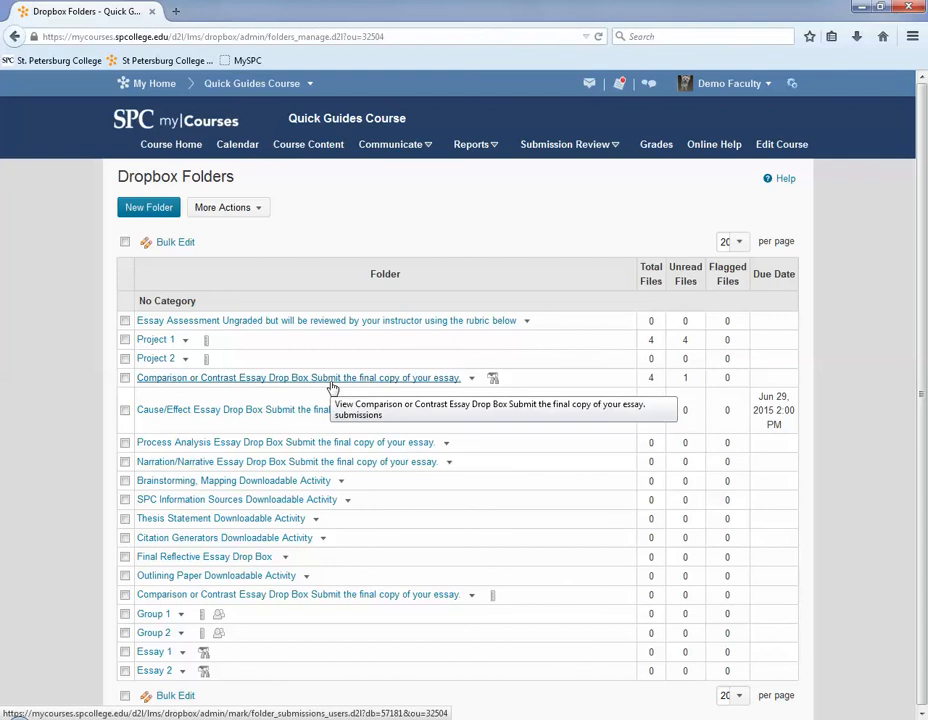
pyautogui.click(298, 377)
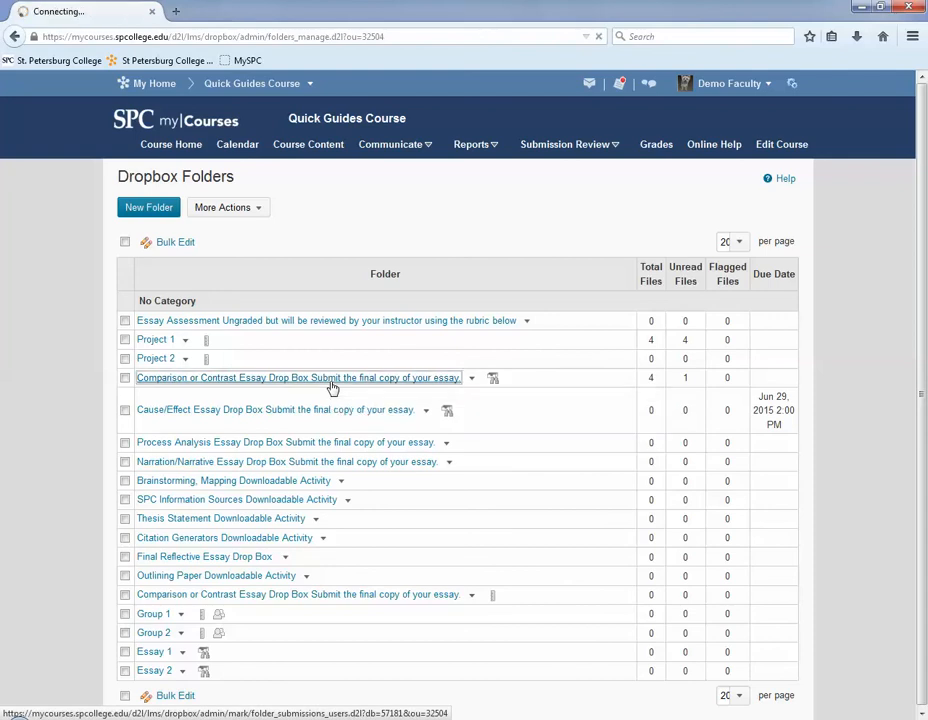
# - Load the Comparison or Contrast Essay submissions table showing four papers with Report scores
pyautogui.click(297, 377)
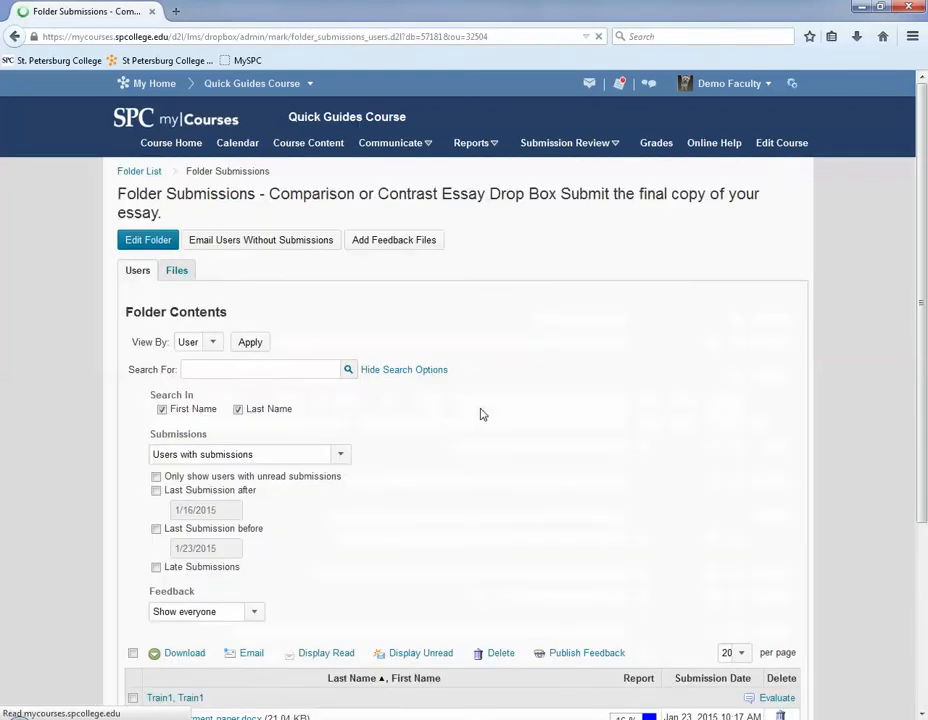
pyautogui.scroll(-3)
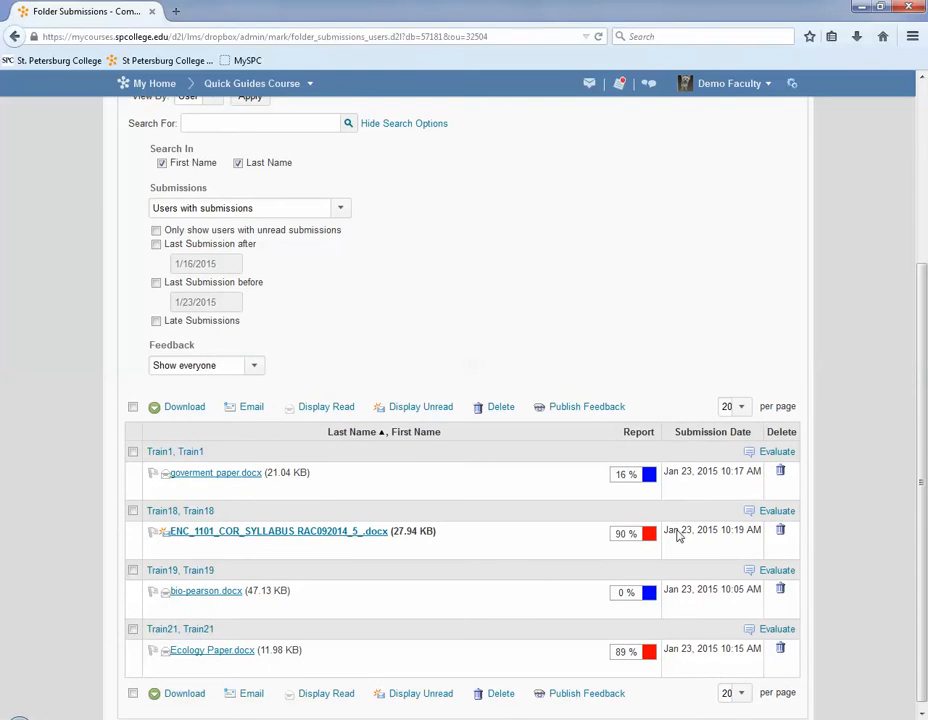
pyautogui.moveTo(673, 513)
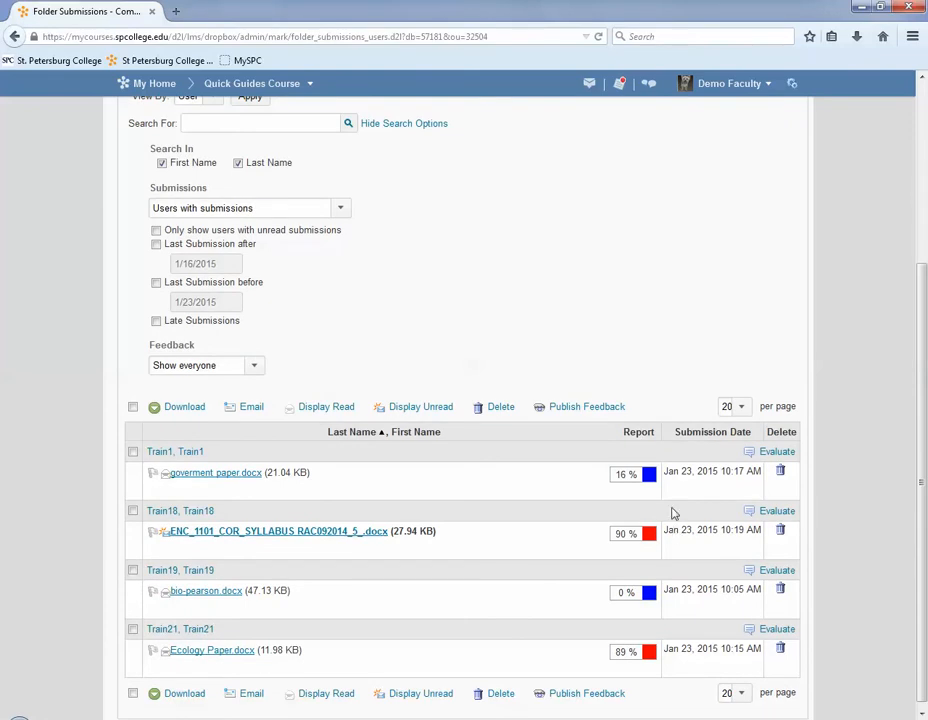
pyautogui.moveTo(658, 502)
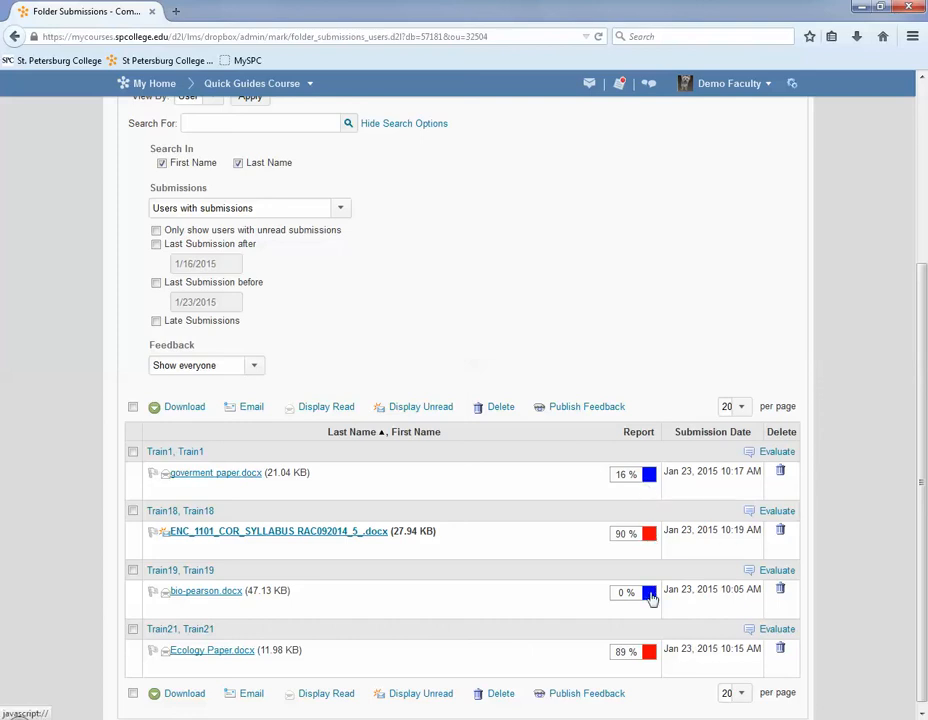
pyautogui.moveTo(652, 487)
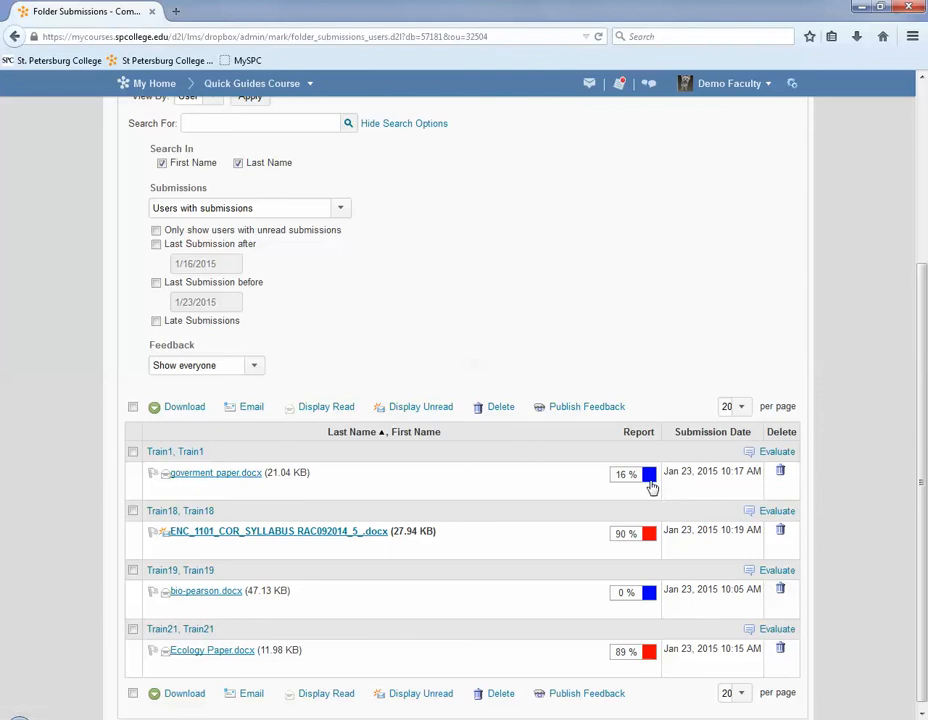
pyautogui.moveTo(649, 474)
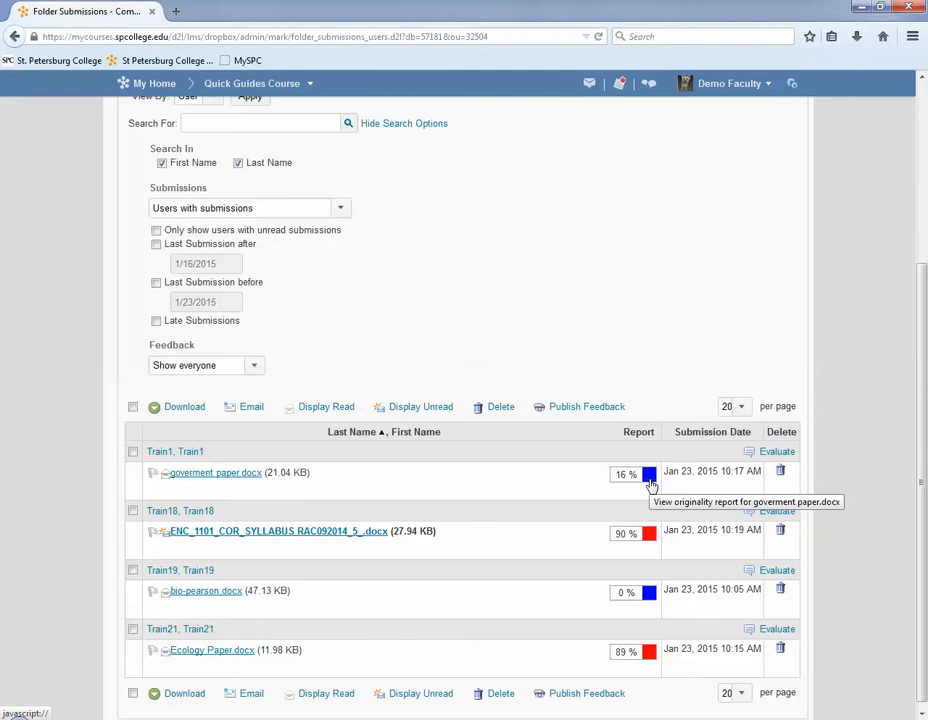
# - Launch the 16% Turnitin originality report for government paper.docx
pyautogui.click(648, 474)
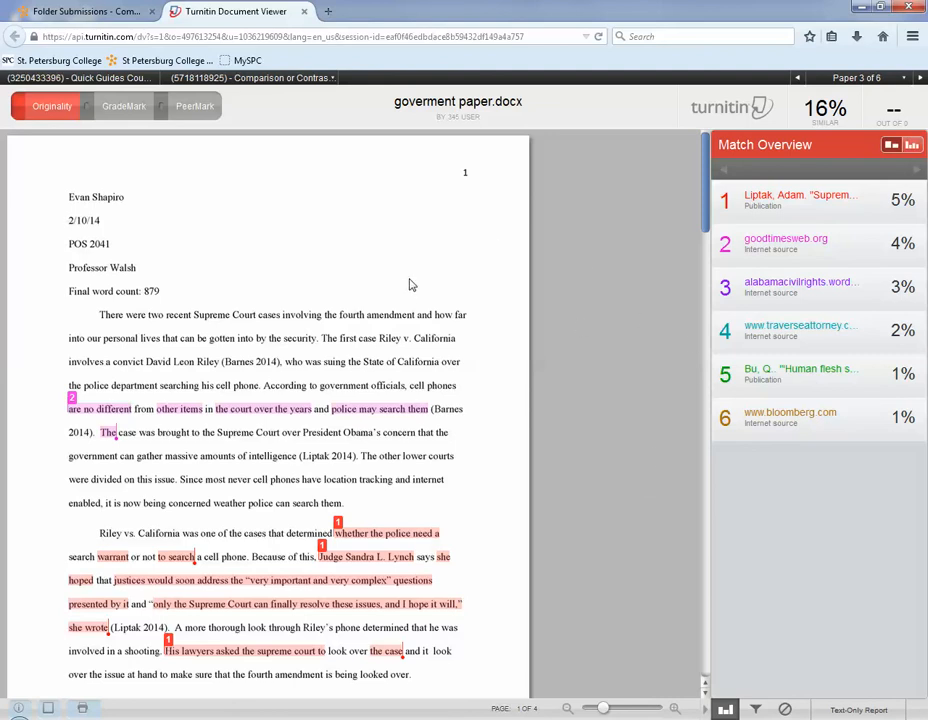
pyautogui.moveTo(181, 133)
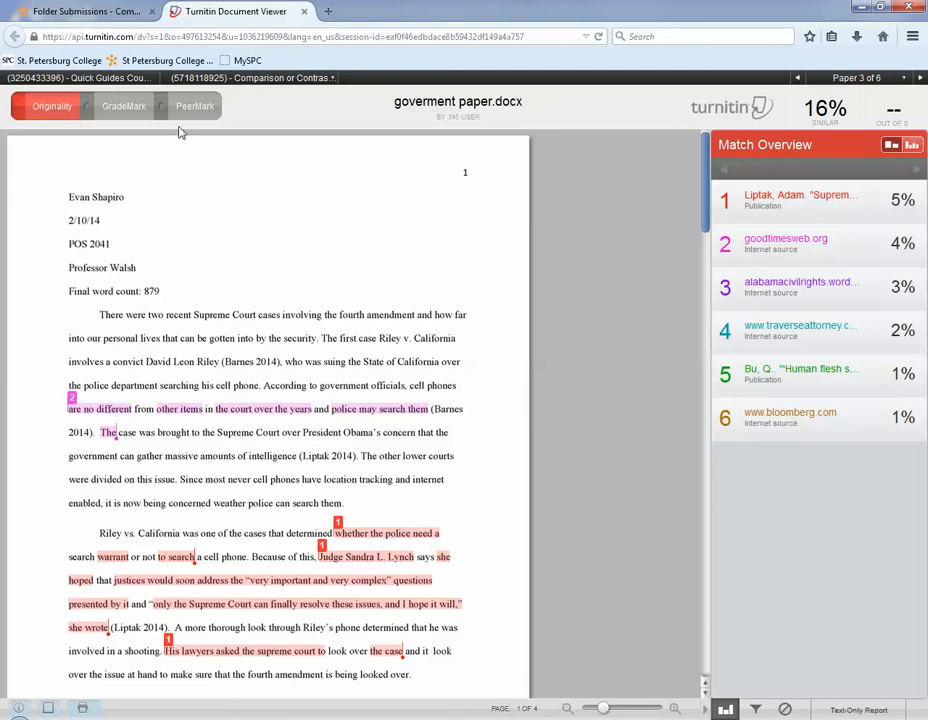
pyautogui.moveTo(90, 112)
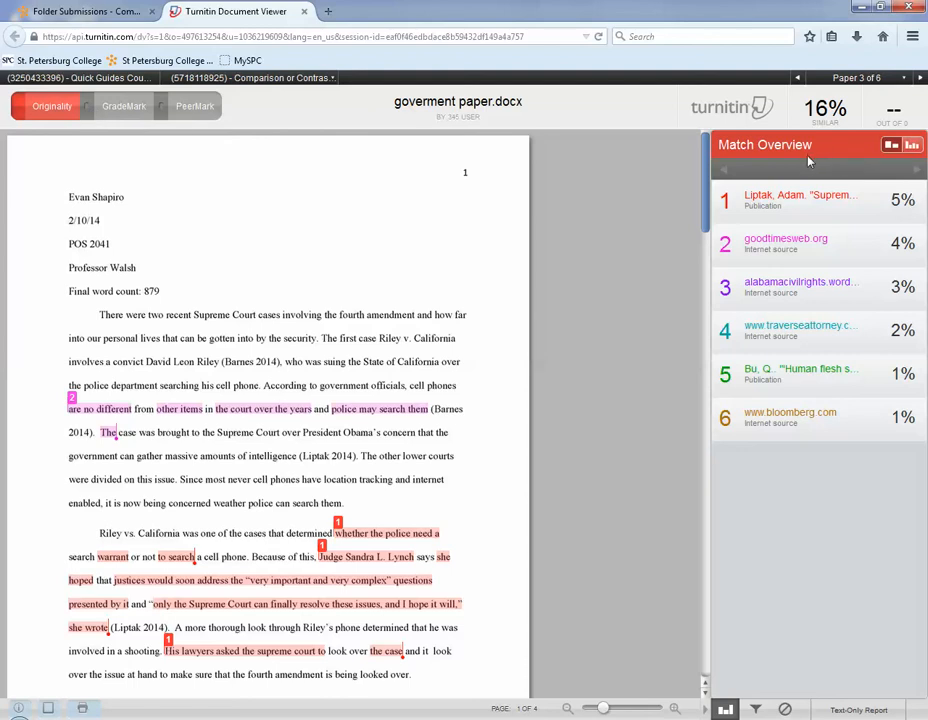
pyautogui.moveTo(832, 124)
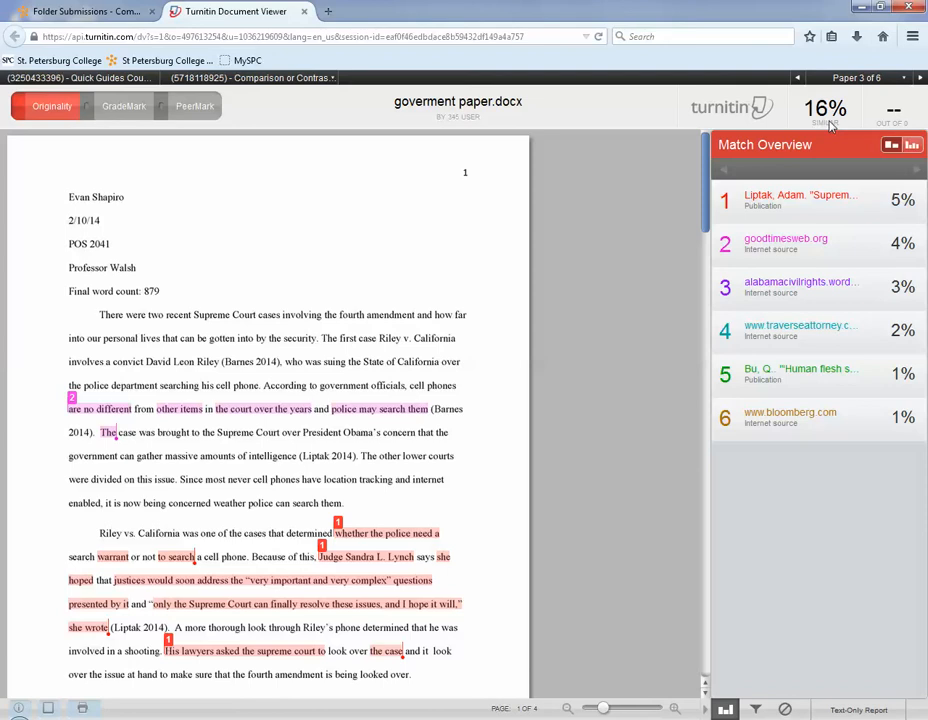
# - Reveal the goodtimesweb.org source behind the pink matched passage in the first paragraph
pyautogui.click(785, 243)
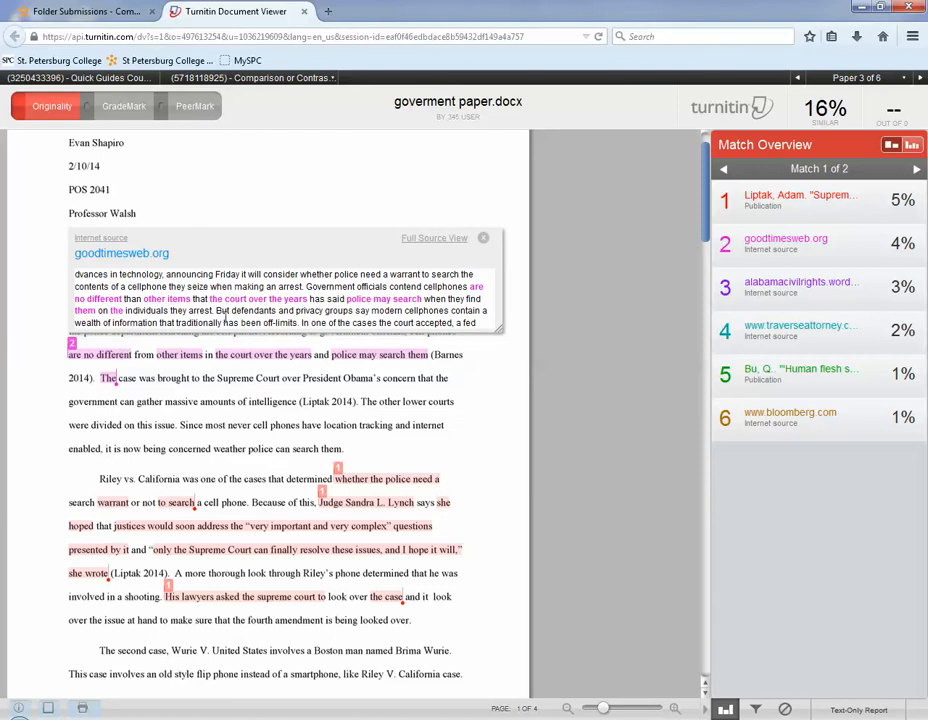
pyautogui.moveTo(489, 247)
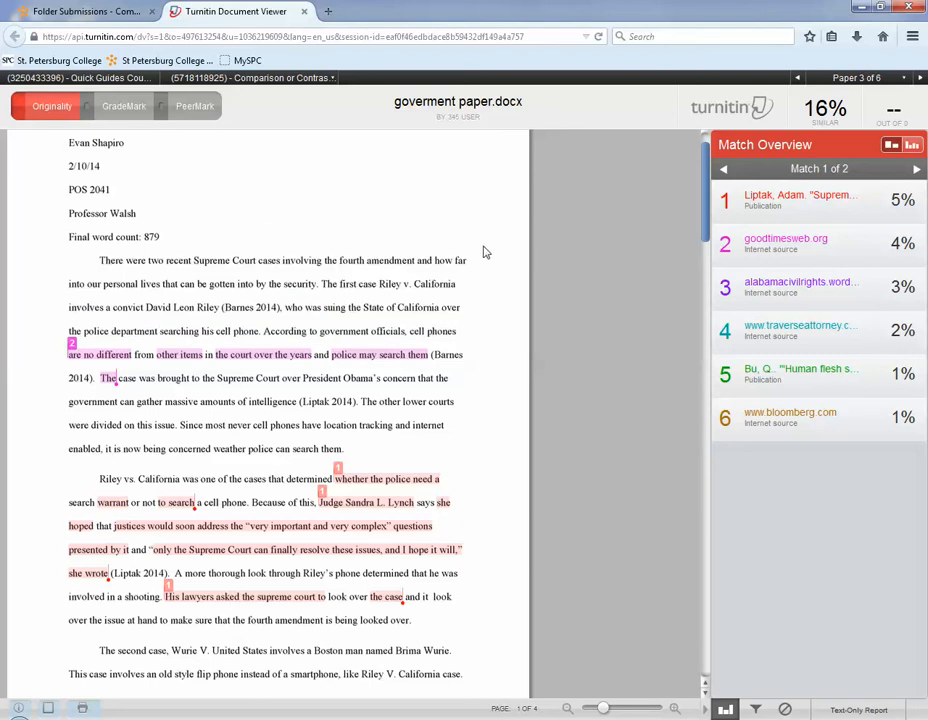
pyautogui.moveTo(486, 418)
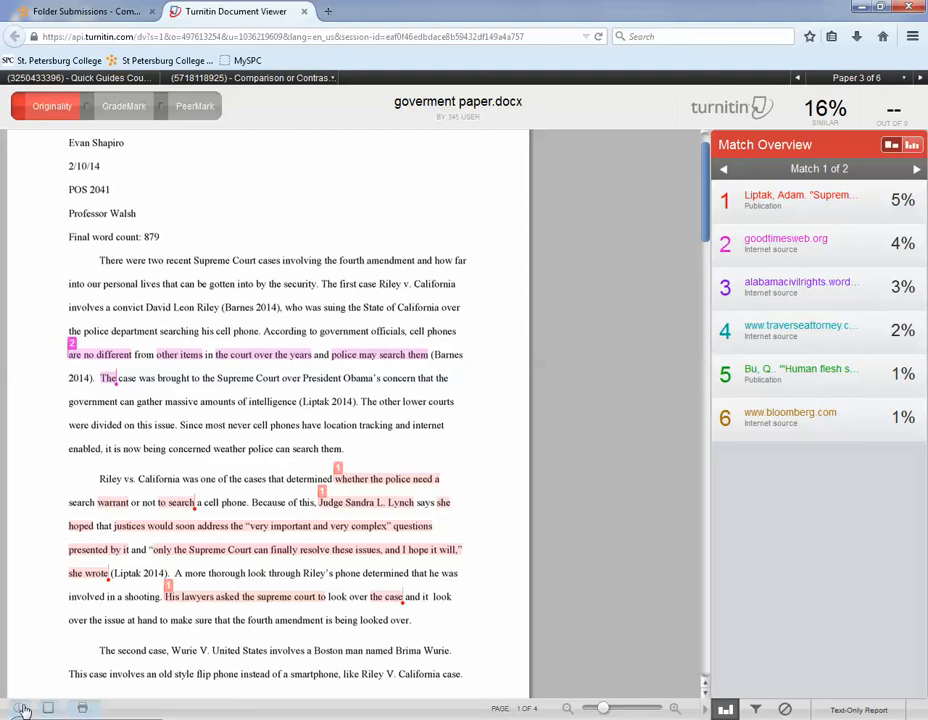
# - View the paper's Submission Info panel, then scroll to the Liptak, Adam matches in the Riley v. California paragraph
pyautogui.click(24, 708)
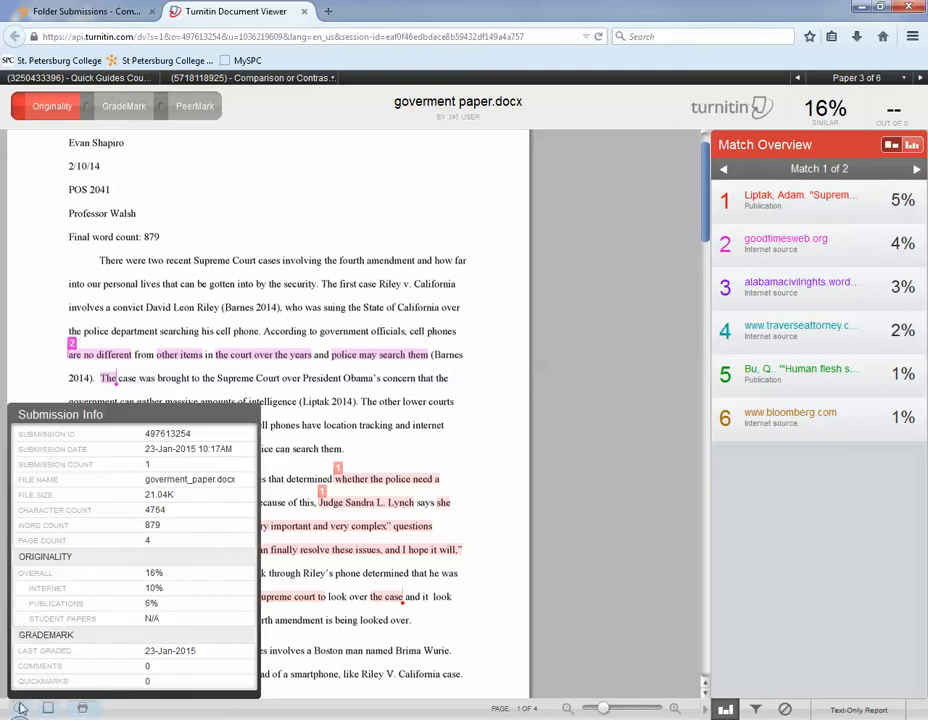
pyautogui.moveTo(210, 503)
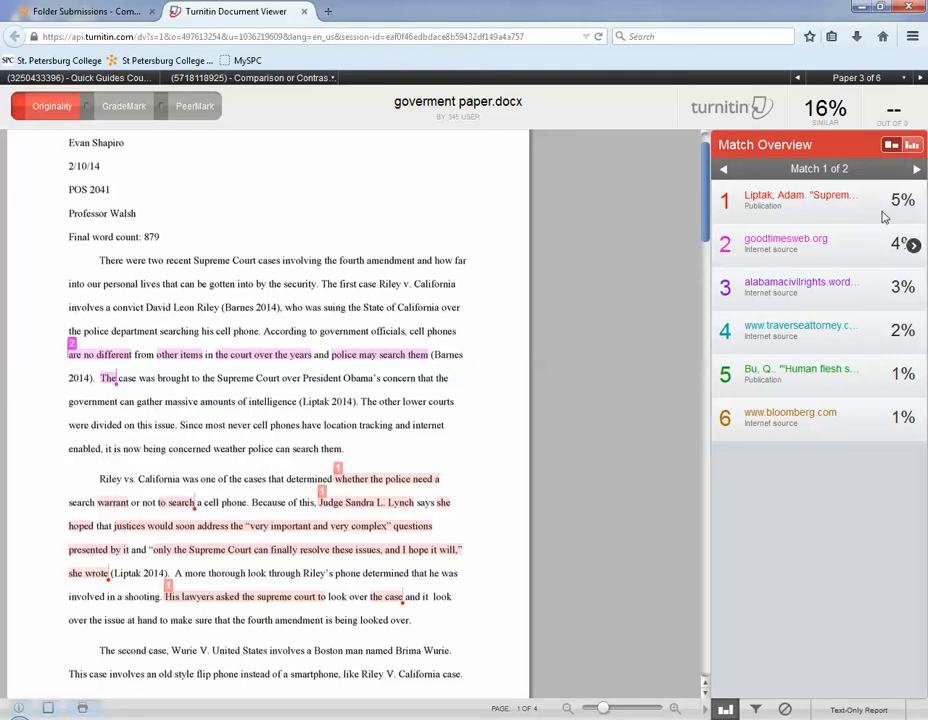
pyautogui.moveTo(788, 211)
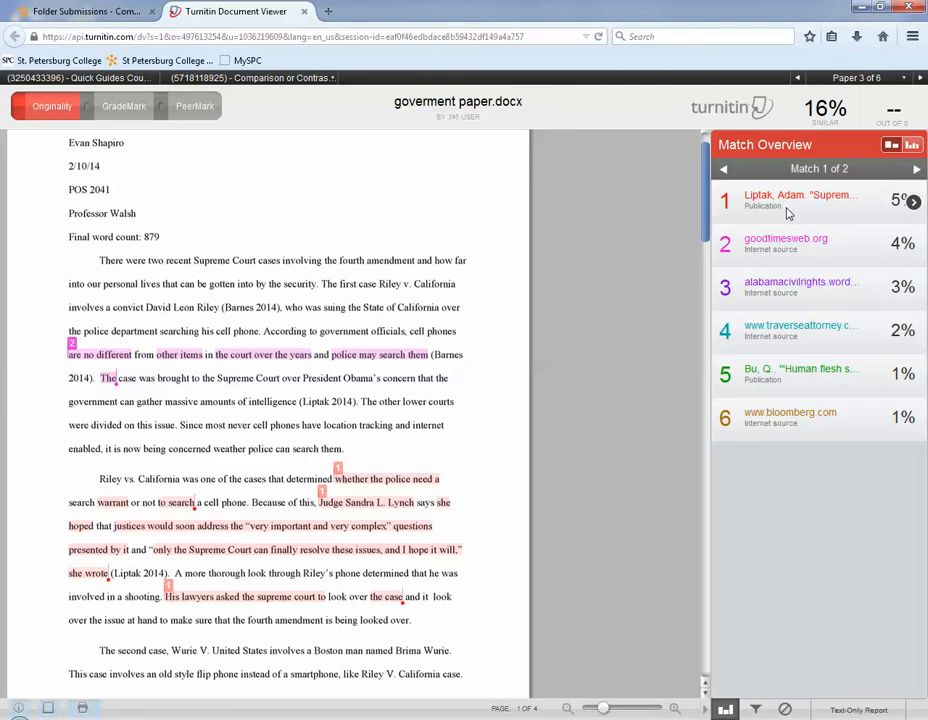
pyautogui.moveTo(827, 205)
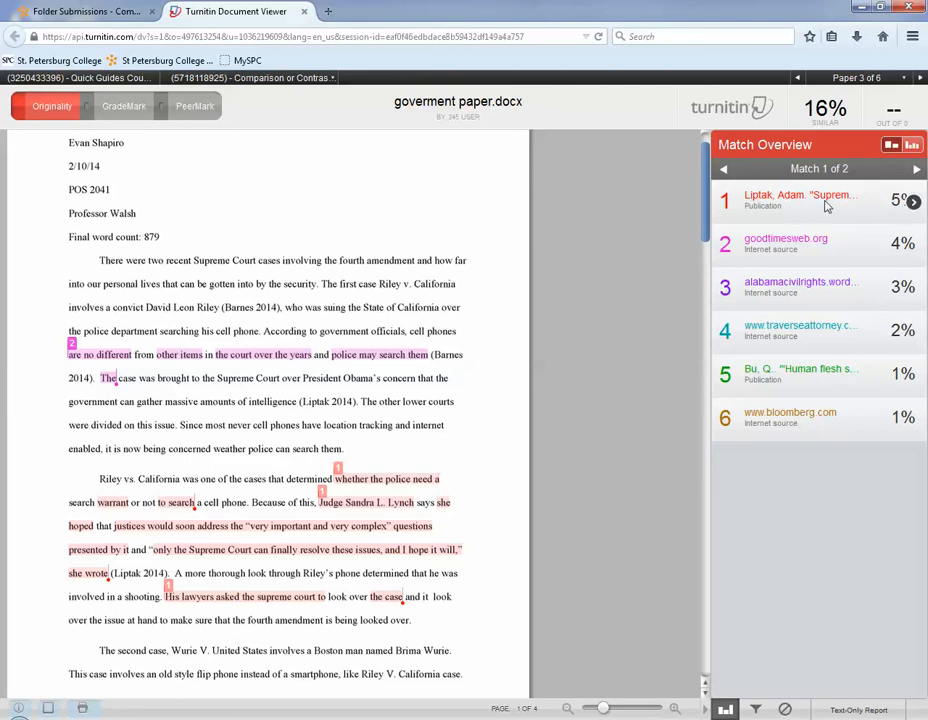
pyautogui.scroll(-3)
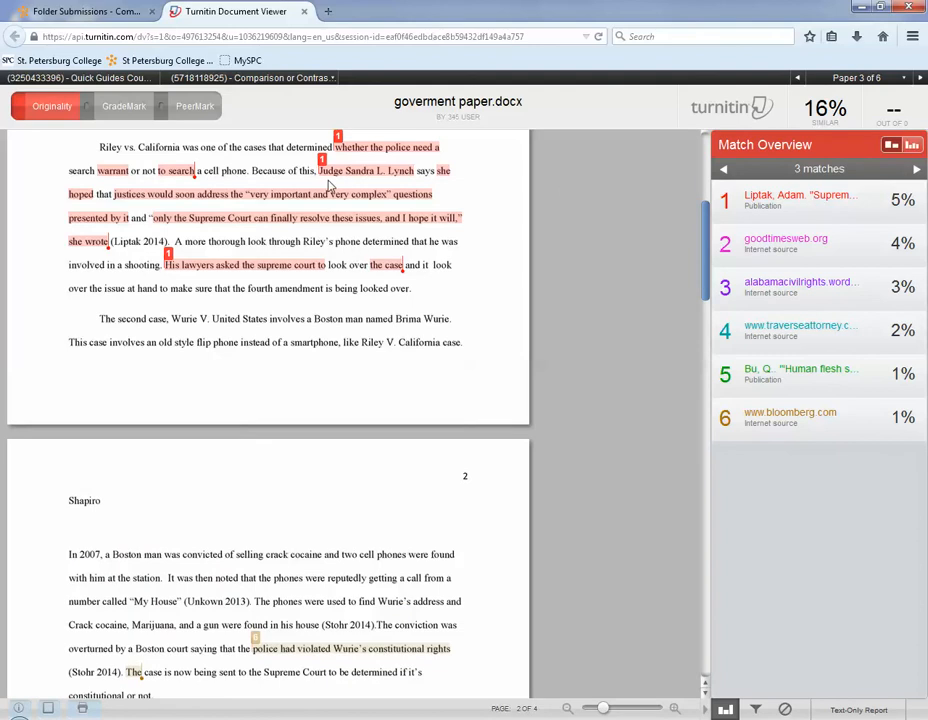
pyautogui.moveTo(363, 195)
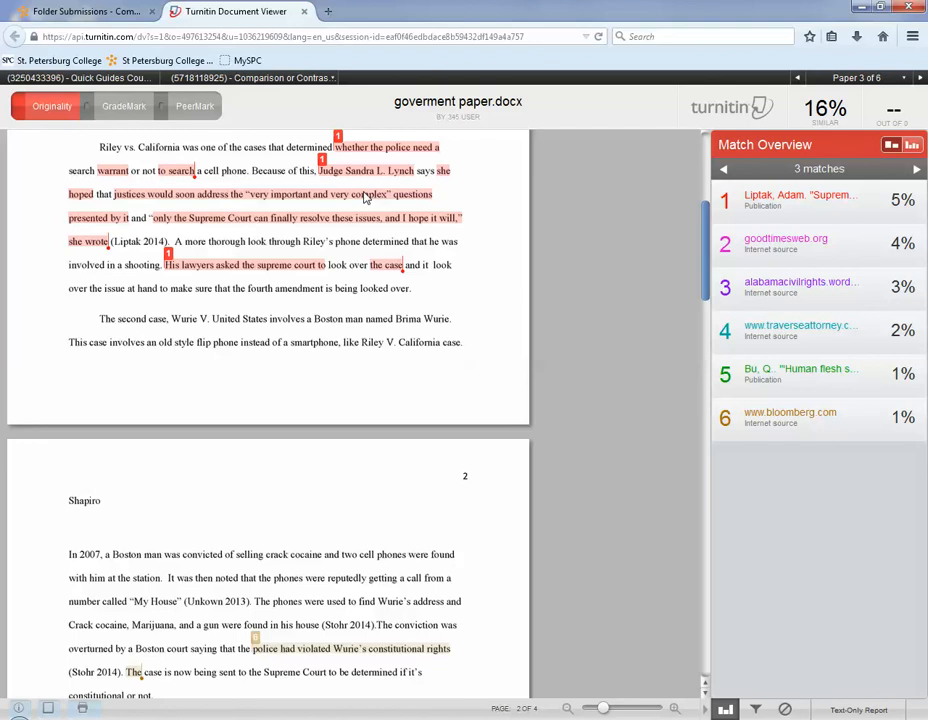
pyautogui.moveTo(517, 274)
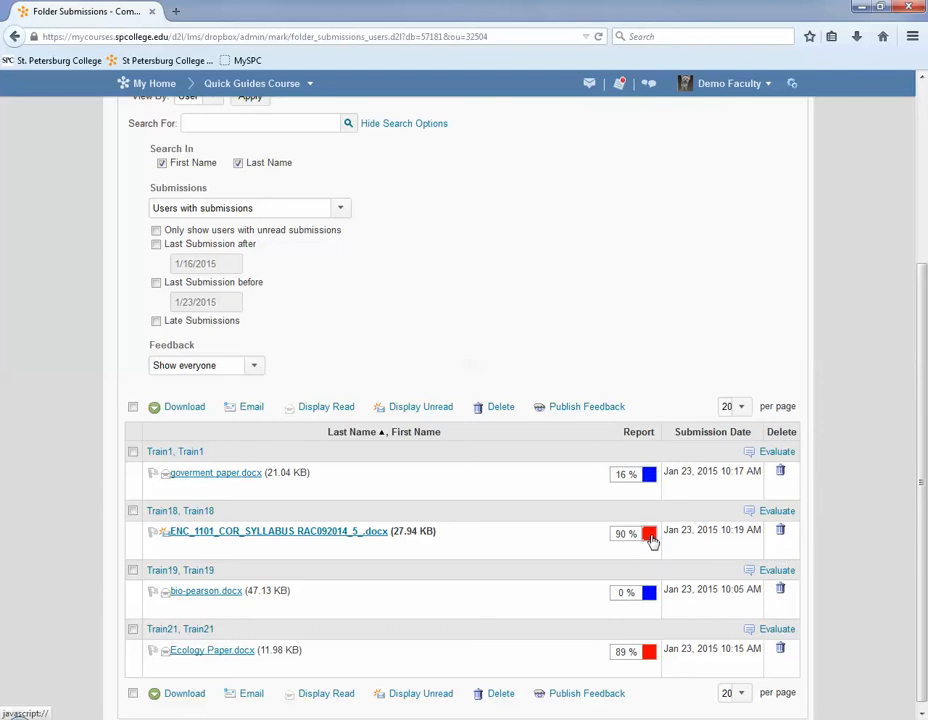
# - Return from the Turnitin viewer to the Comparison or Contrast Essay Folder Submissions page
pyautogui.click(648, 532)
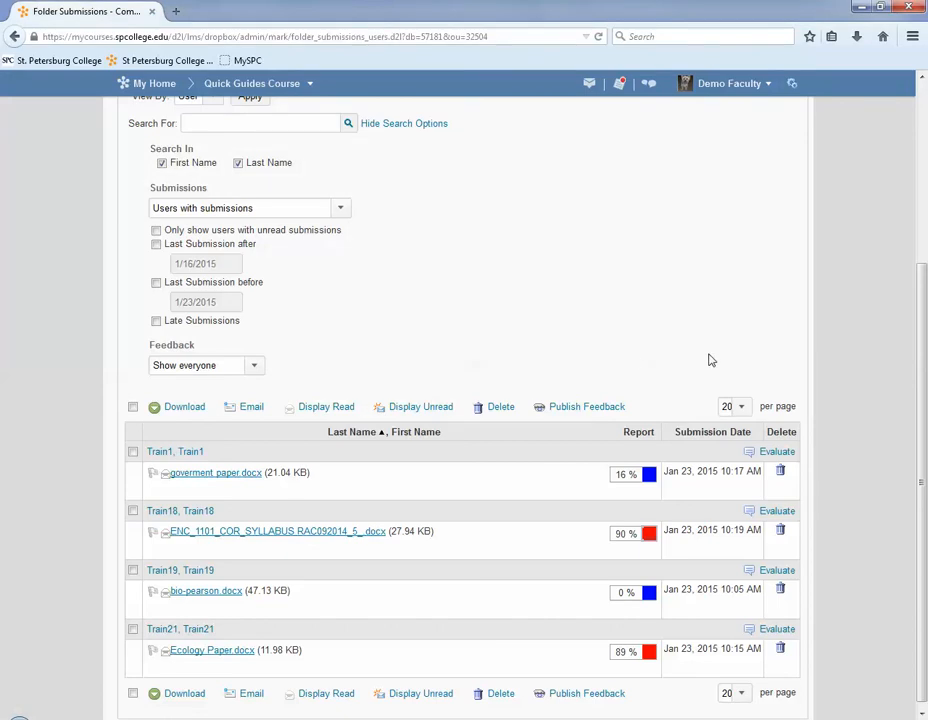
pyautogui.scroll(3)
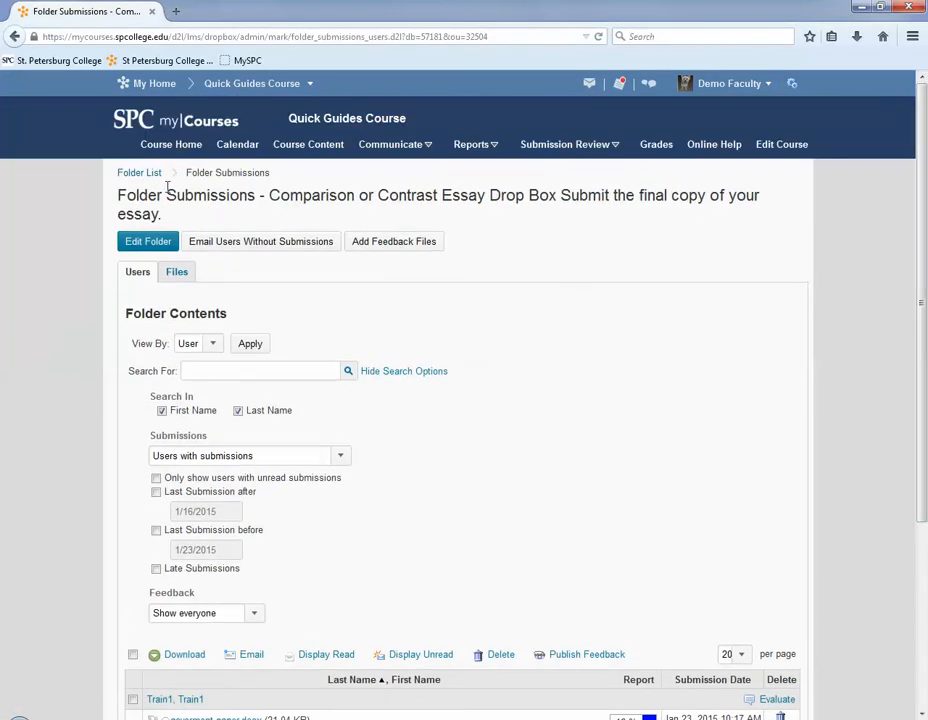
# - Return to the Quick Guides Course Dropbox Folders list via the Folder List breadcrumb
pyautogui.click(138, 172)
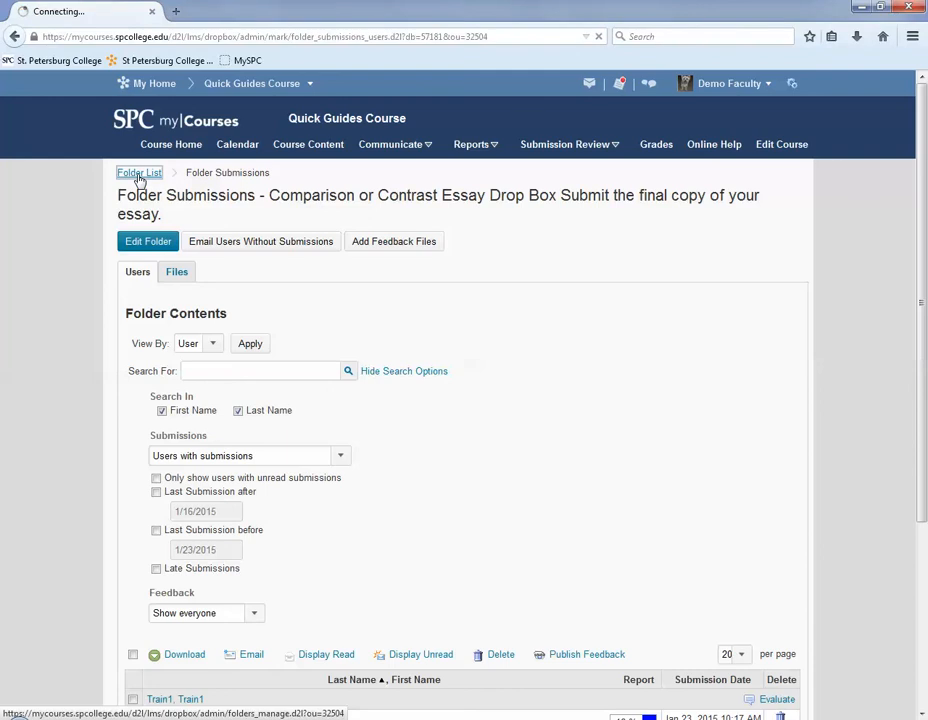
pyautogui.click(138, 172)
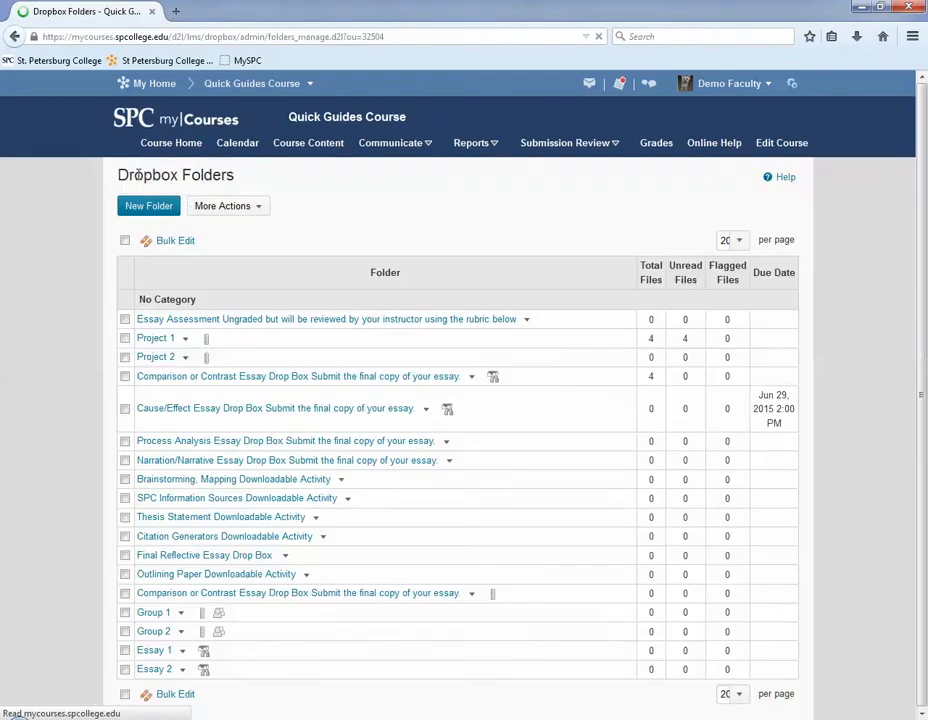